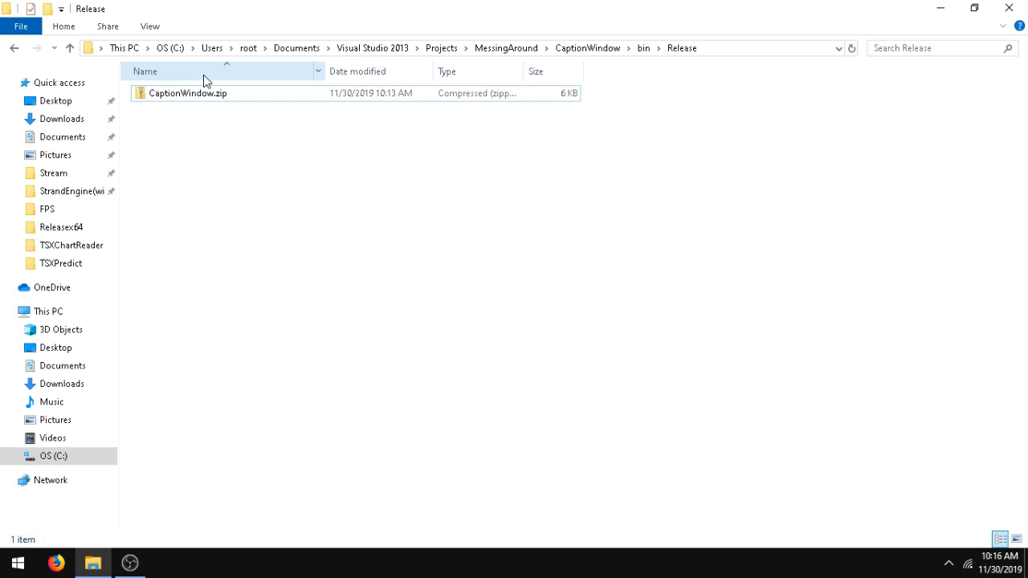
- Extract CaptionWindow.zip into the default CaptionWindow folder
{"action": "right_click", "coordinate": [187, 92]}
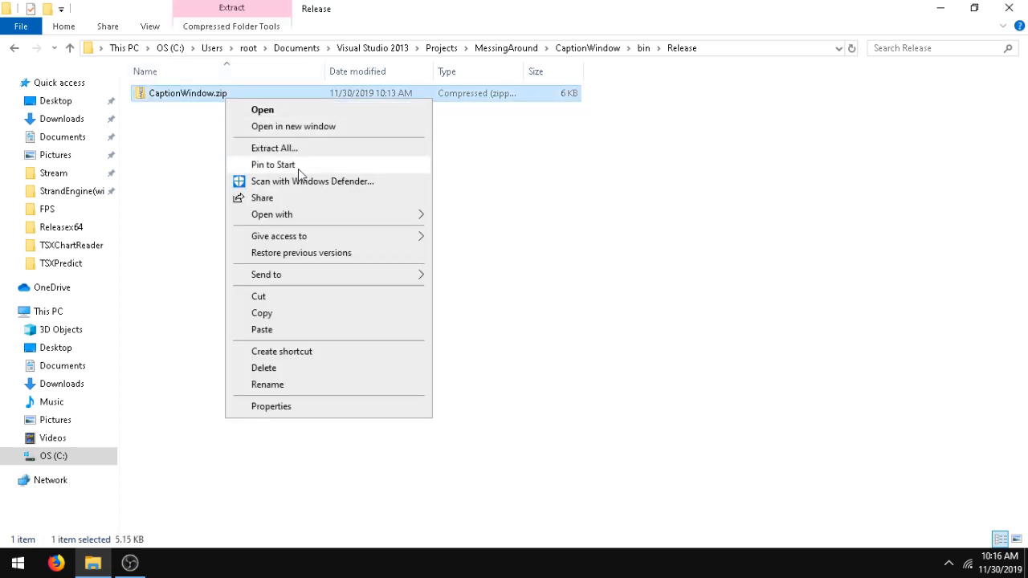
{"action": "left_click", "coordinate": [275, 147]}
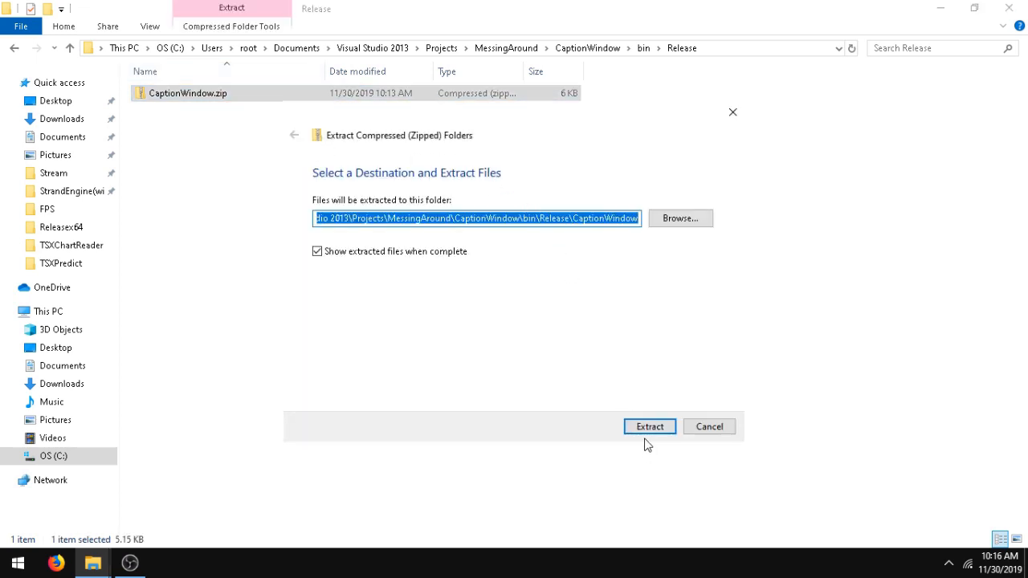
{"action": "left_click", "coordinate": [648, 426]}
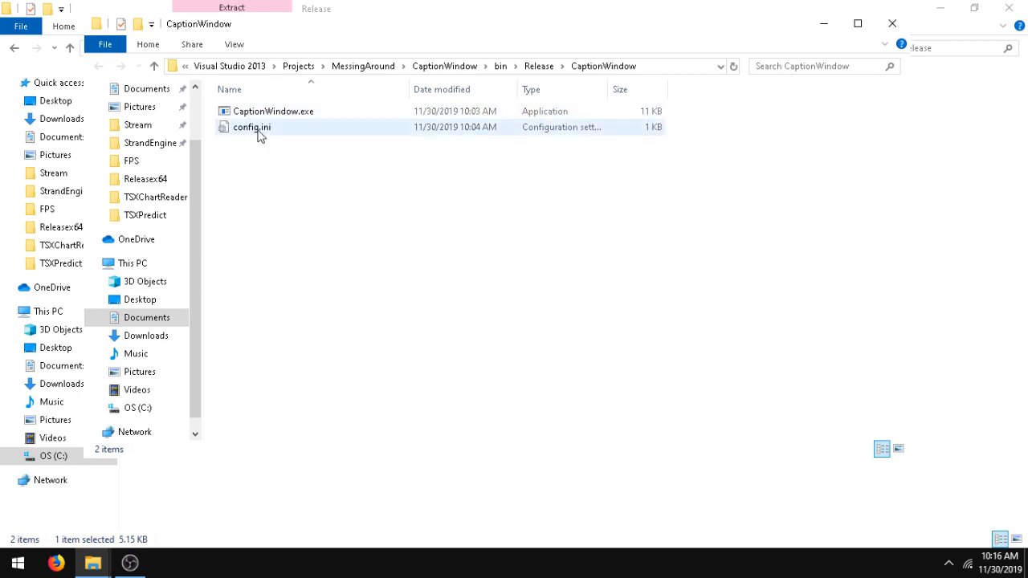
- Open config.ini in Notepad beside the folder, review it, and launch CaptionWindow.exe
{"action": "double_click", "coordinate": [251, 127]}
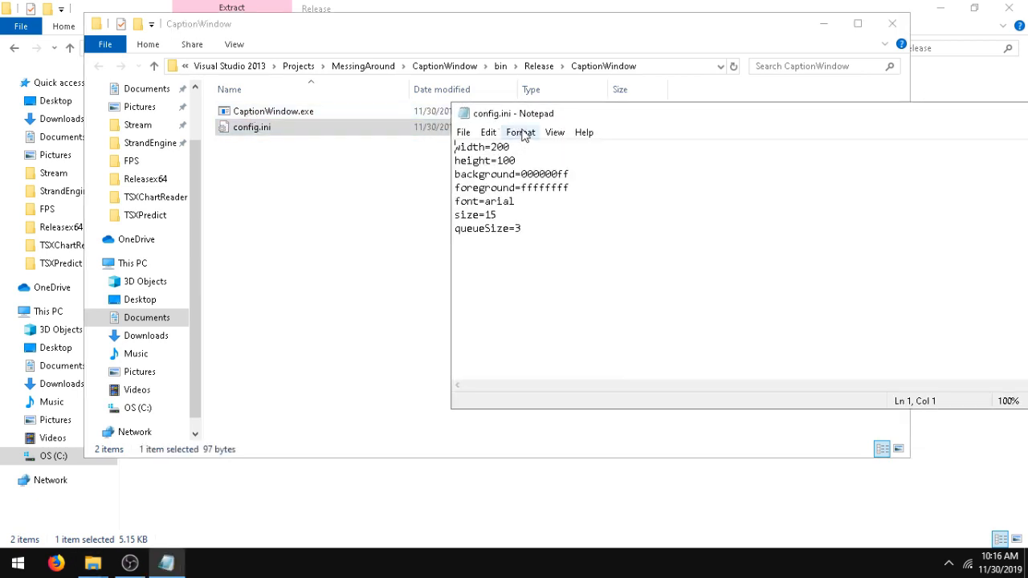
{"action": "left_click_drag", "start_coordinate": [505, 112], "coordinate": [588, 78]}
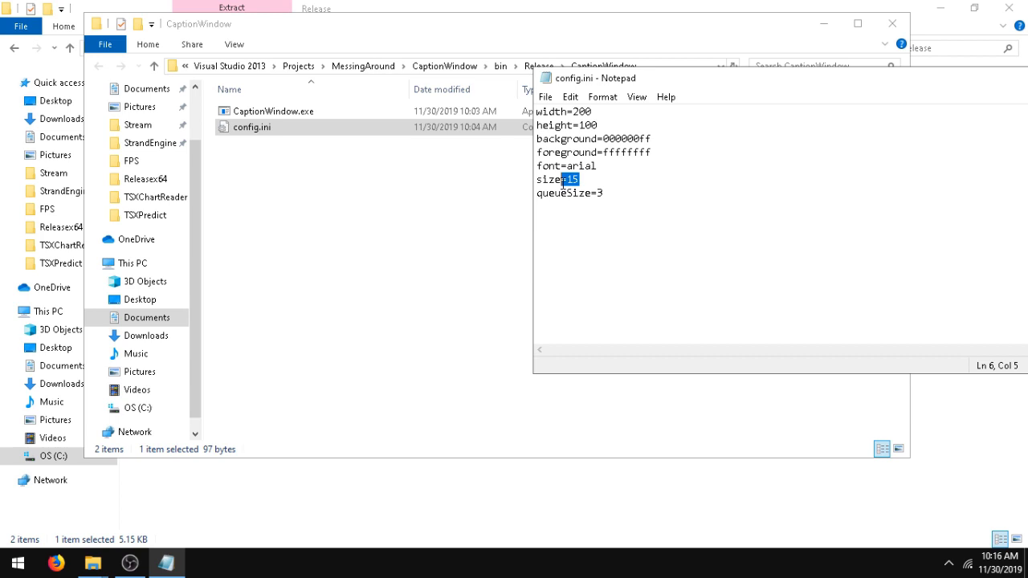
{"action": "left_click", "coordinate": [604, 152]}
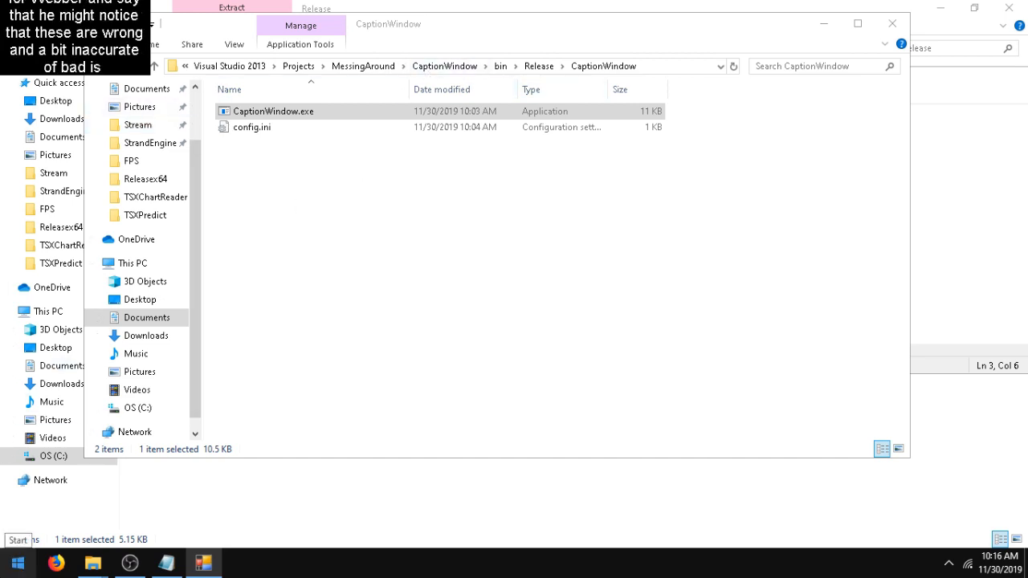
{"action": "type", "text": "sp"}
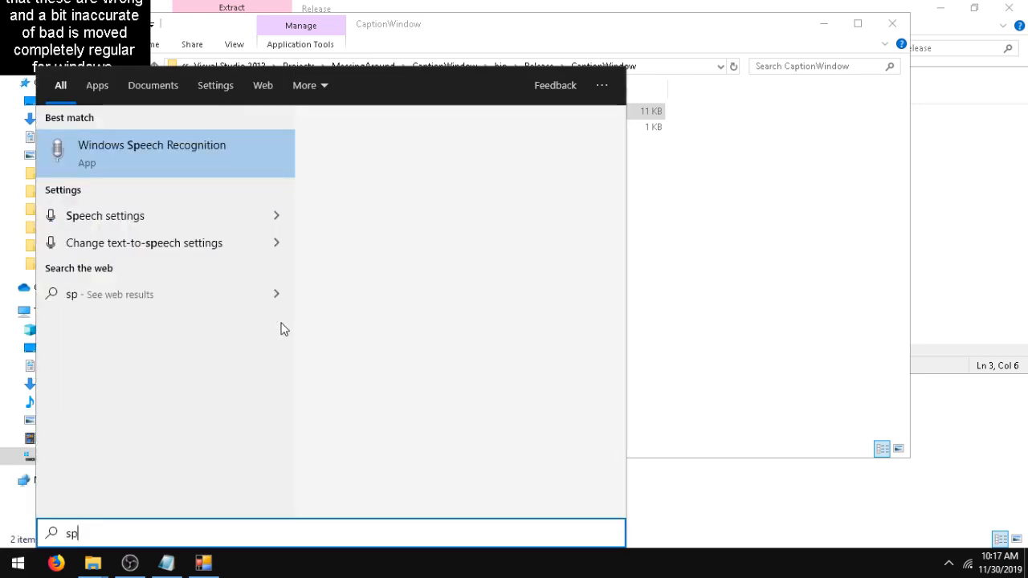
{"action": "left_click", "coordinate": [151, 153]}
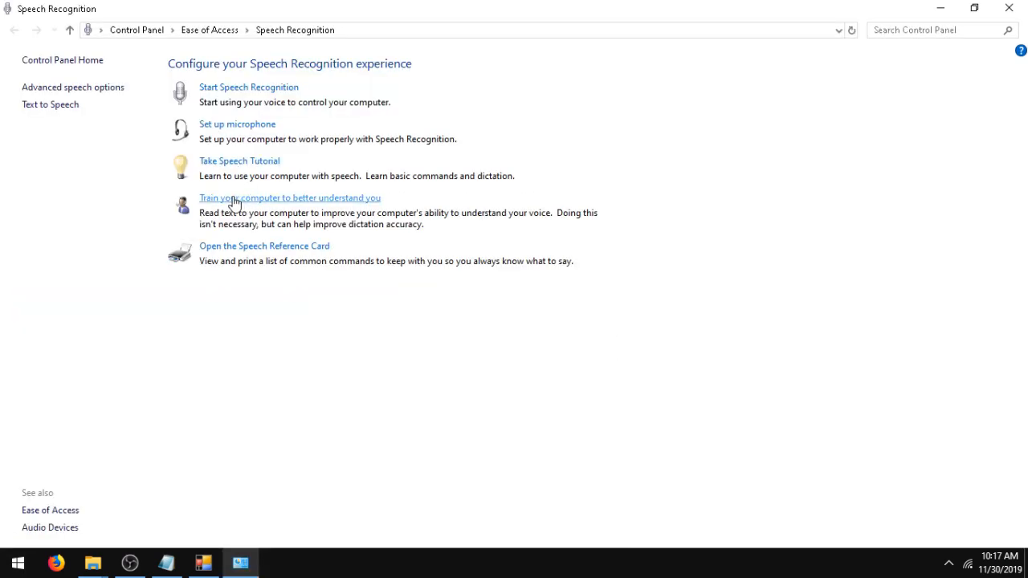
{"action": "mouse_move", "coordinate": [321, 207]}
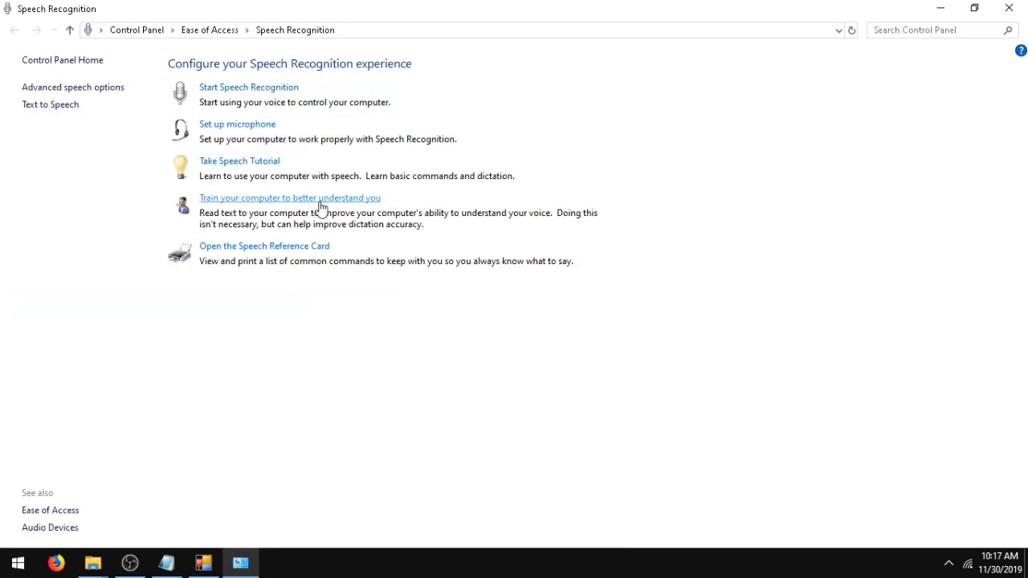
{"action": "mouse_move", "coordinate": [265, 201]}
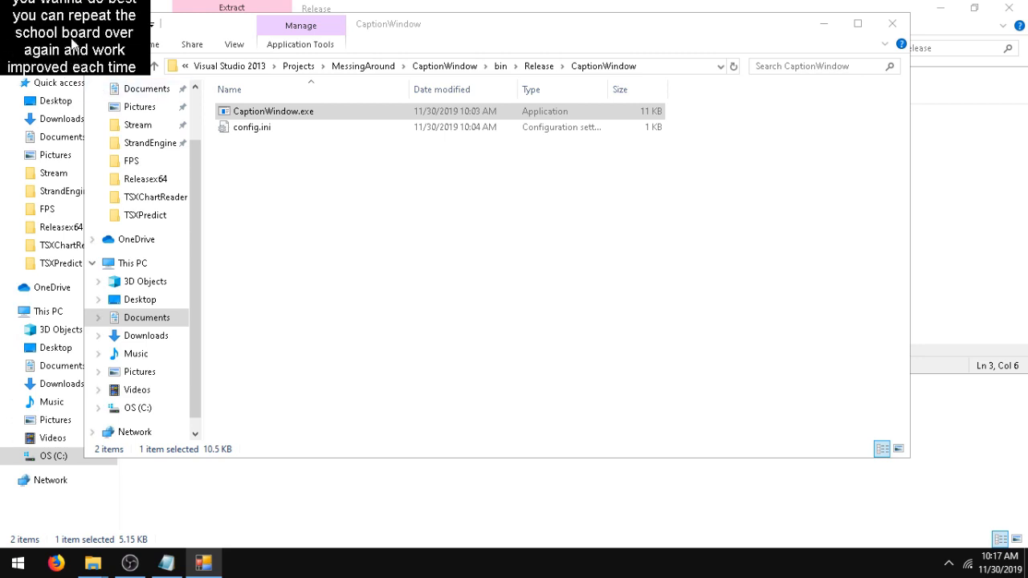
- Reopen config.ini in Notepad to show its caption settings
{"action": "double_click", "coordinate": [252, 127]}
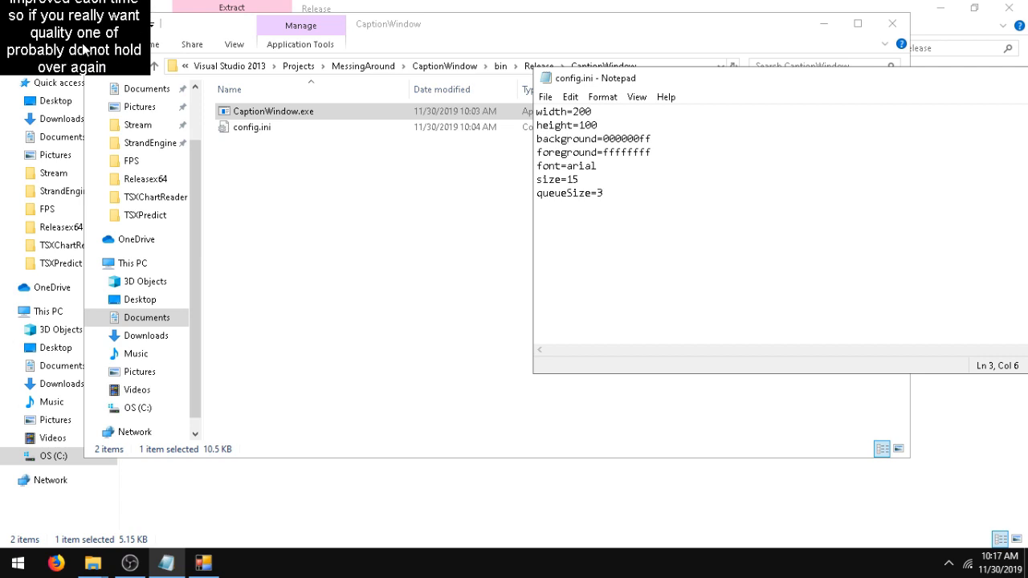
{"action": "mouse_move", "coordinate": [646, 197]}
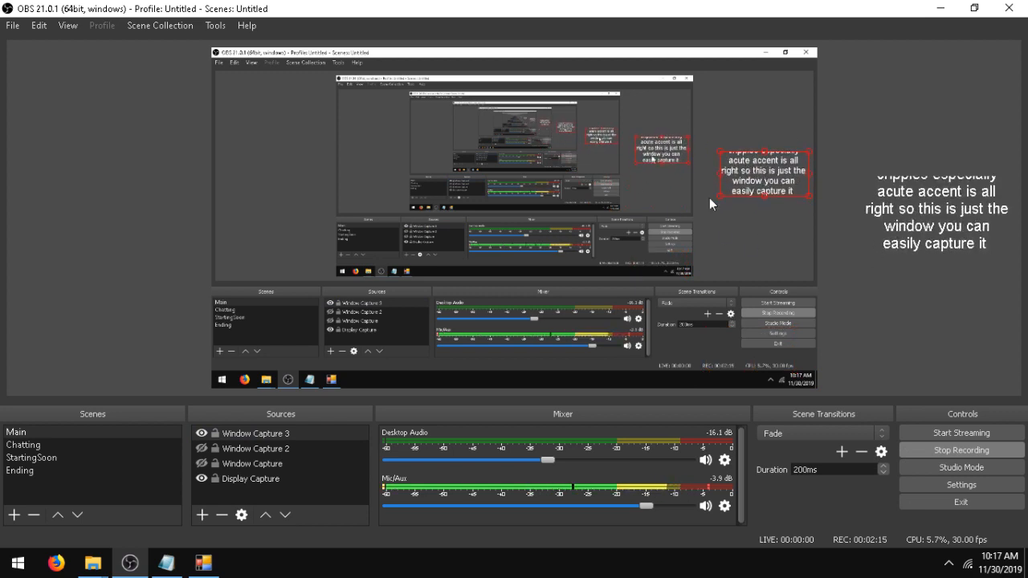
- Toggle off the Color Key filter on Window Capture 3 in OBS Studio
{"action": "right_click", "coordinate": [255, 433]}
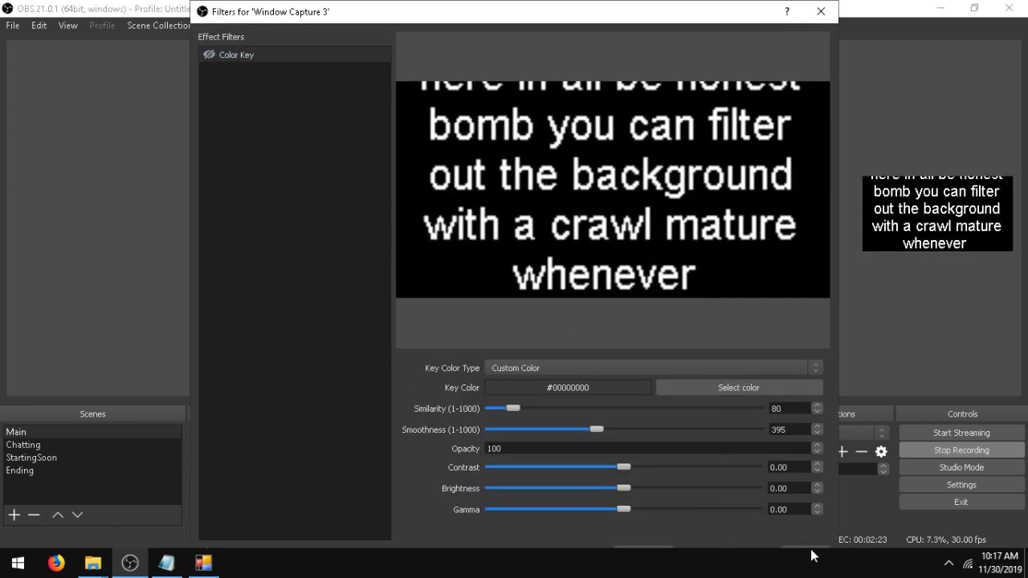
{"action": "left_click", "coordinate": [820, 11]}
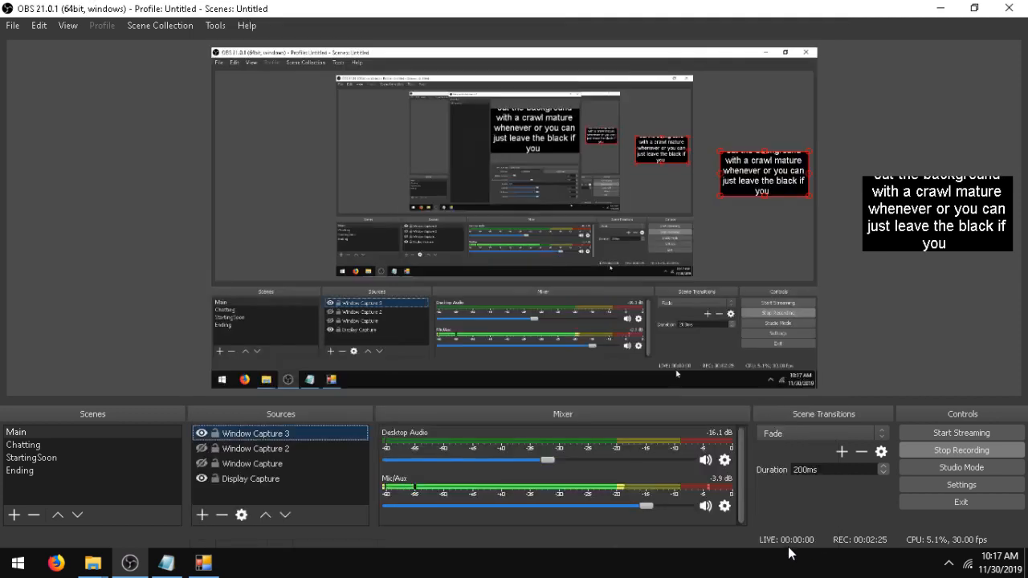
{"action": "left_click", "coordinate": [252, 463]}
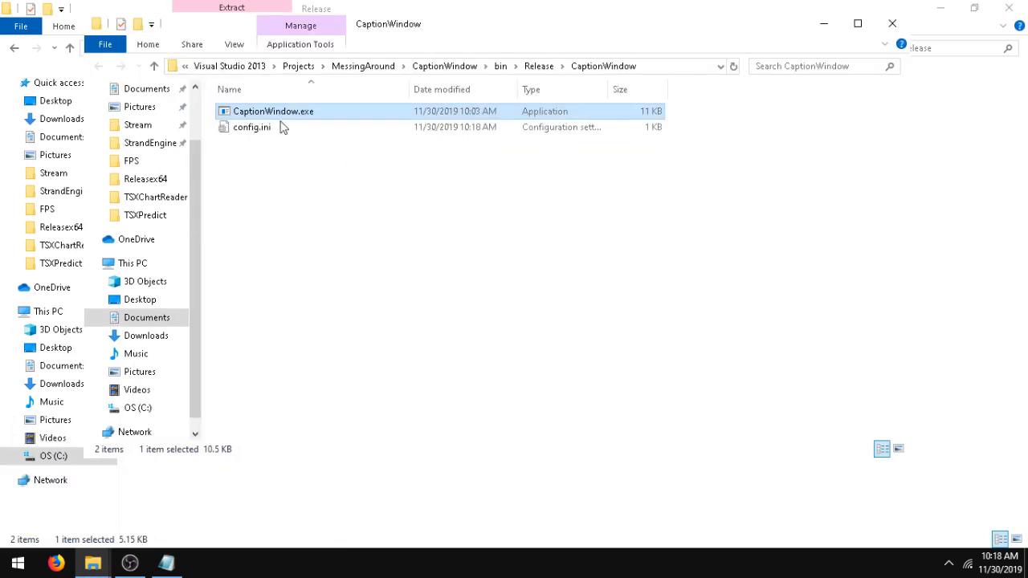
- Relaunch CaptionWindow.exe with the updated config.ini, then deselect the file
{"action": "double_click", "coordinate": [274, 110]}
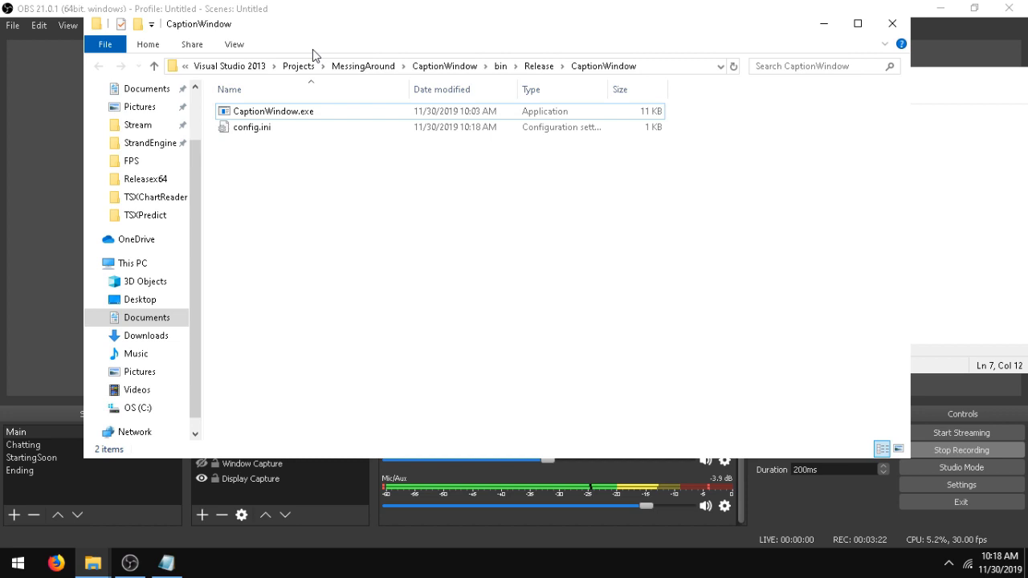
{"action": "left_click", "coordinate": [273, 110]}
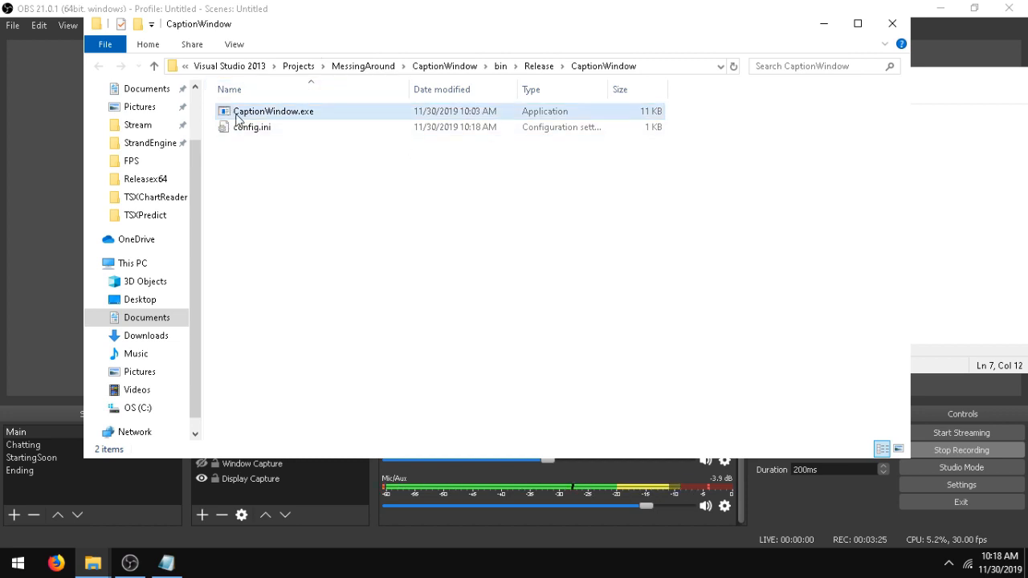
{"action": "left_click", "coordinate": [346, 165]}
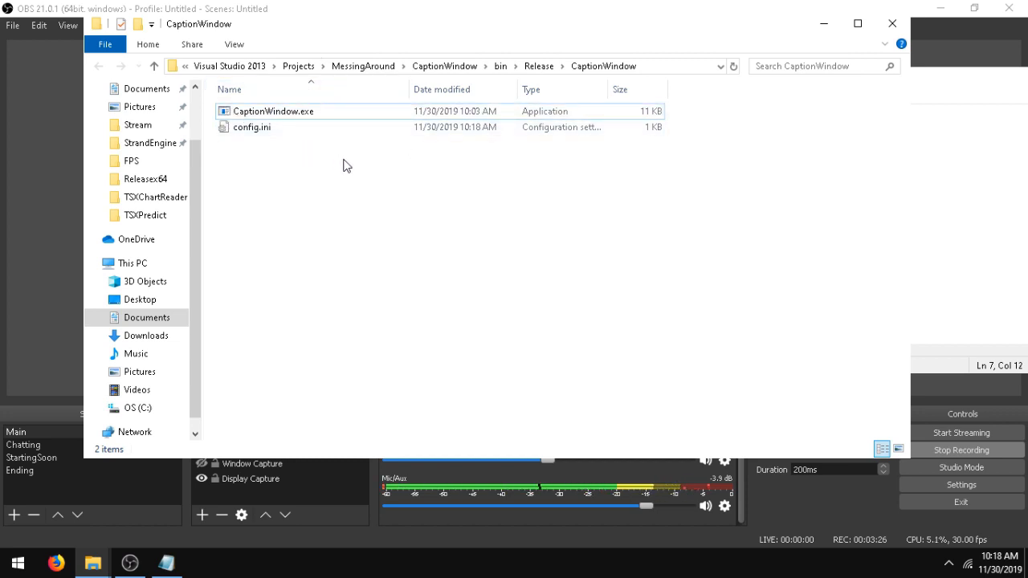